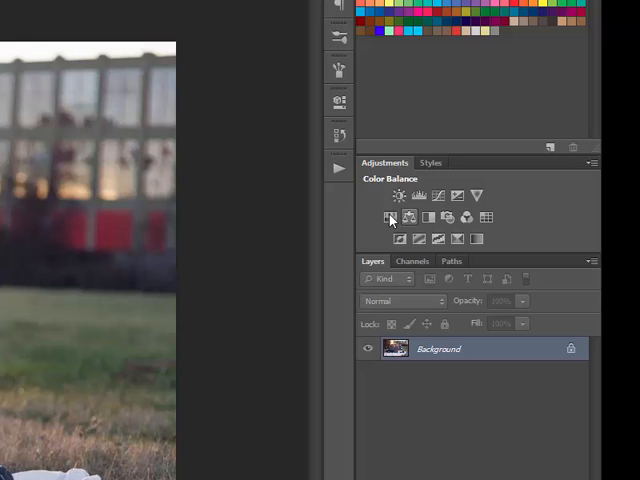
Step: Add a Hue/Saturation 1 adjustment layer from the Adjustments panel, opening its Properties
click(390, 216)
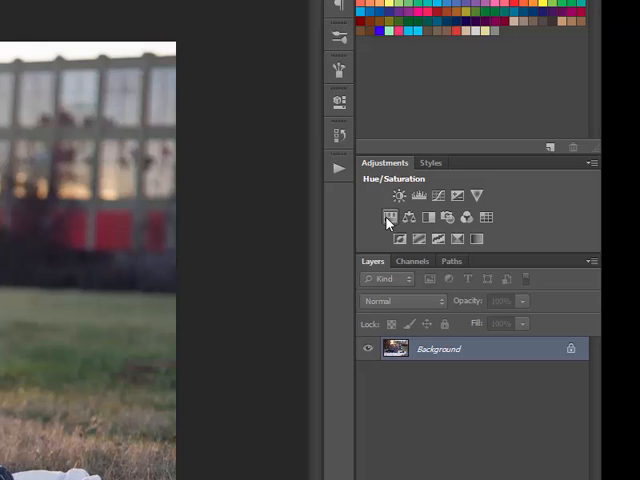
click(390, 216)
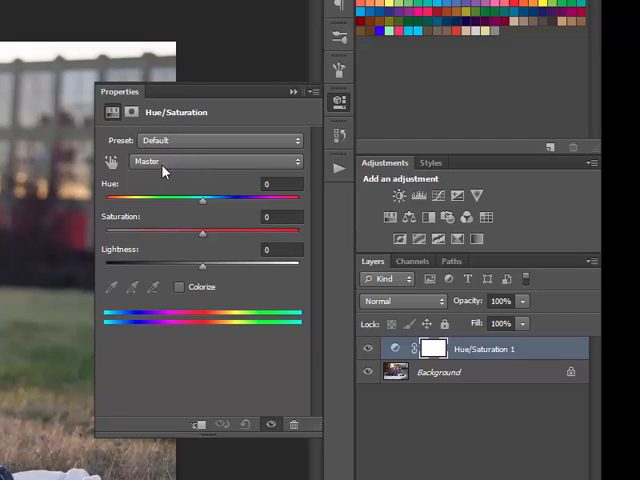
Step: Expand the Master colour-range list to target the Blues for desaturation
click(200, 160)
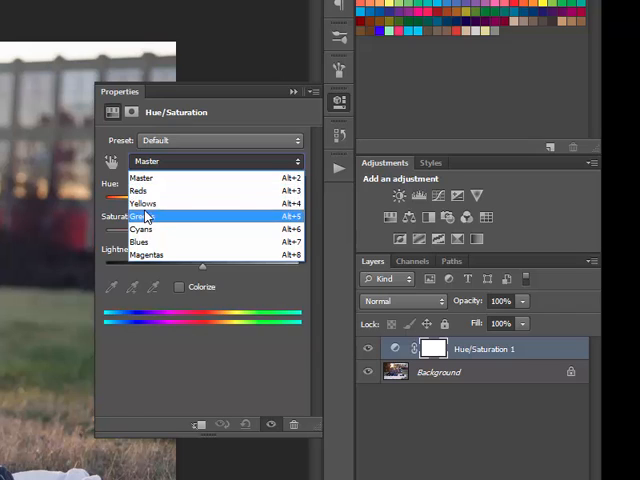
mouse_move(140, 190)
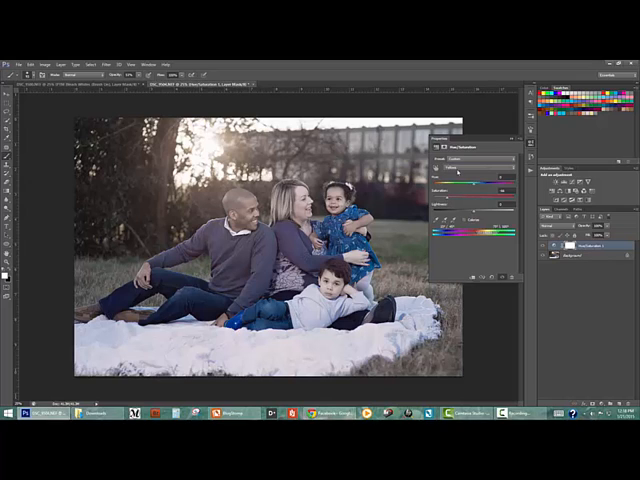
Step: Select the Cyans range in Hue/Saturation and lower its saturation
click(470, 160)
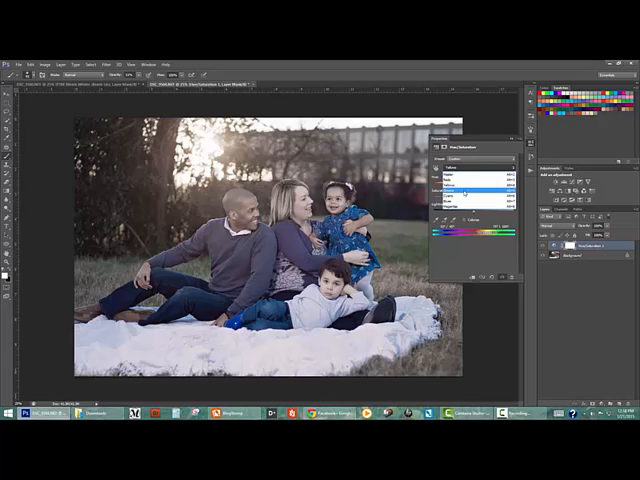
click(470, 164)
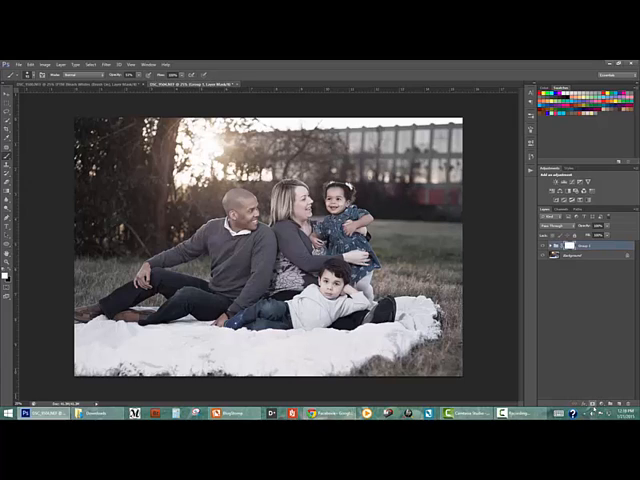
mouse_move(564, 376)
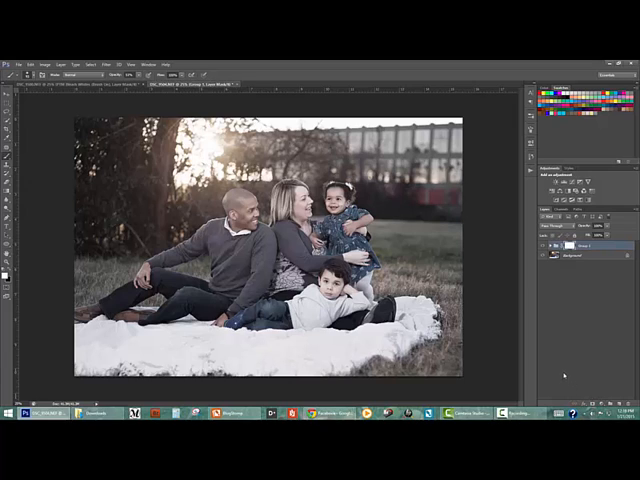